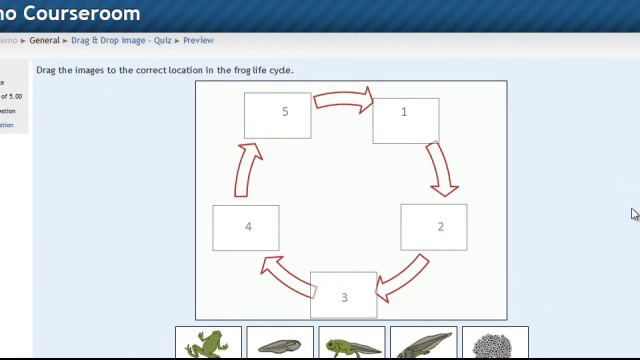
Drag the frog eggs and following life-stage pictures into the numbered life cycle boxes
scroll(down, 3)
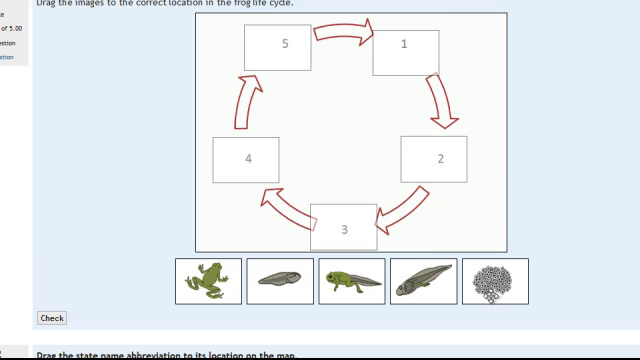
drag(490, 285, 400, 55)
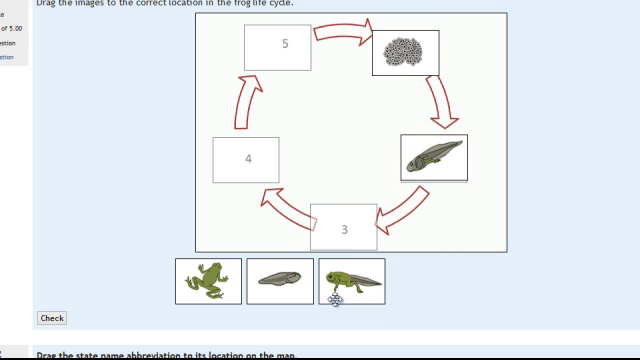
drag(280, 285, 343, 223)
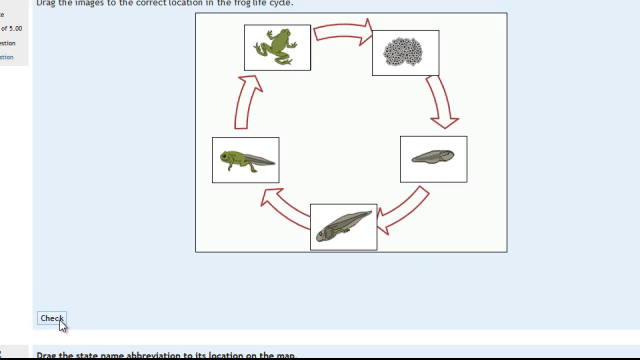
Check the frog life cycle answer, then scroll down to the US map question
click(51, 319)
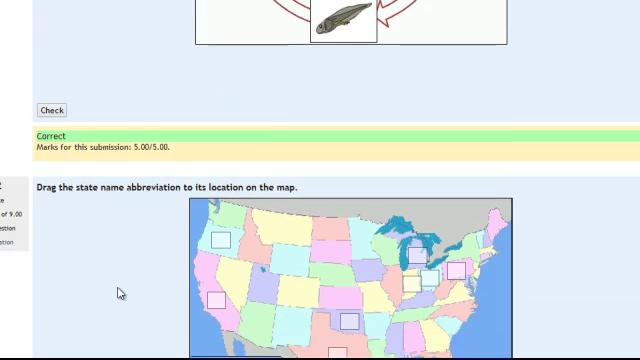
scroll(down, 3)
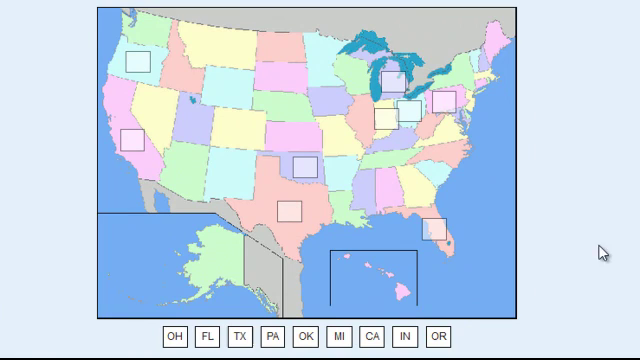
mouse_move(308, 180)
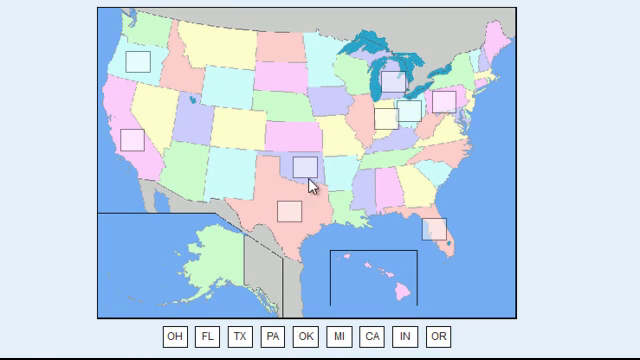
mouse_move(518, 318)
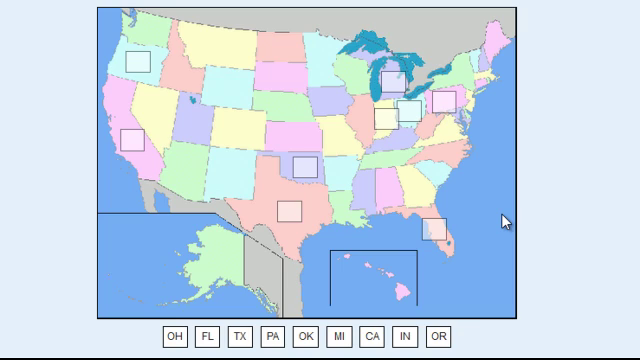
mouse_move(565, 130)
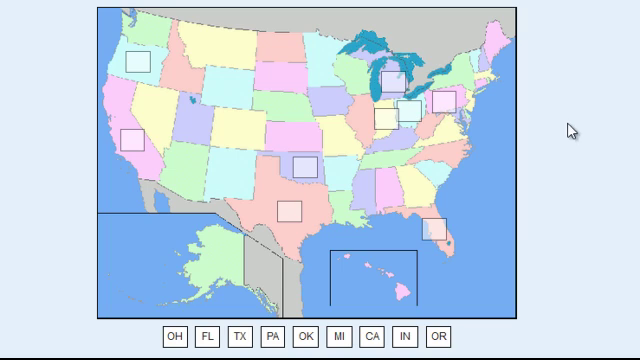
mouse_move(413, 138)
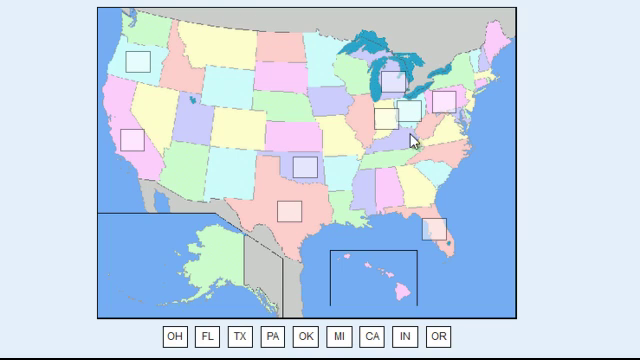
Drag the OH, TX and PA labels onto Ohio, Texas and Pennsylvania on the map
drag(175, 335, 293, 210)
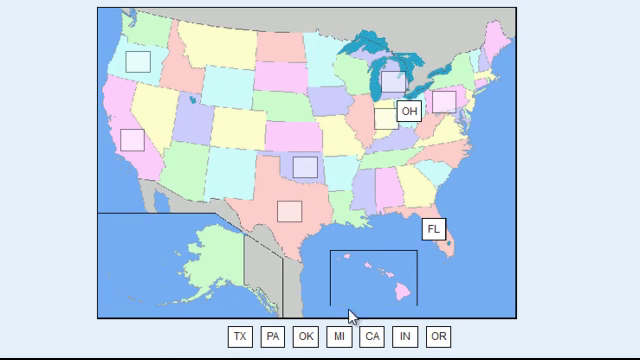
drag(244, 335, 290, 211)
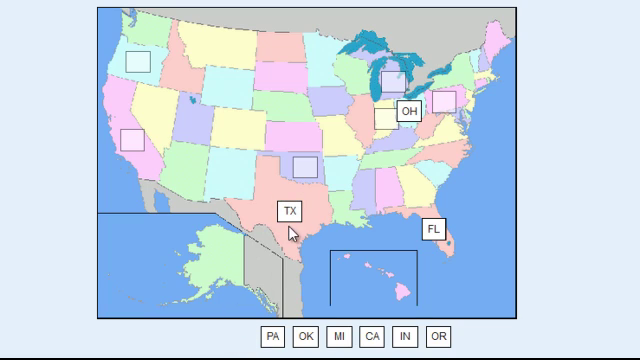
drag(272, 335, 440, 107)
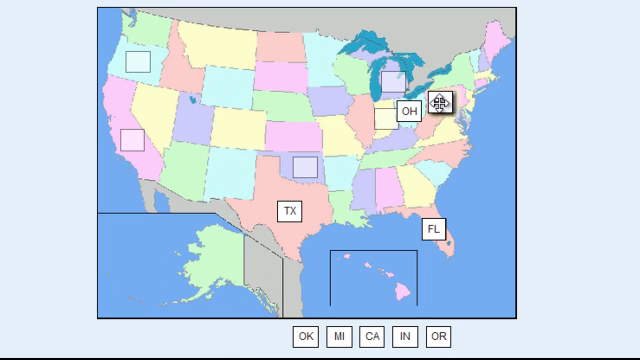